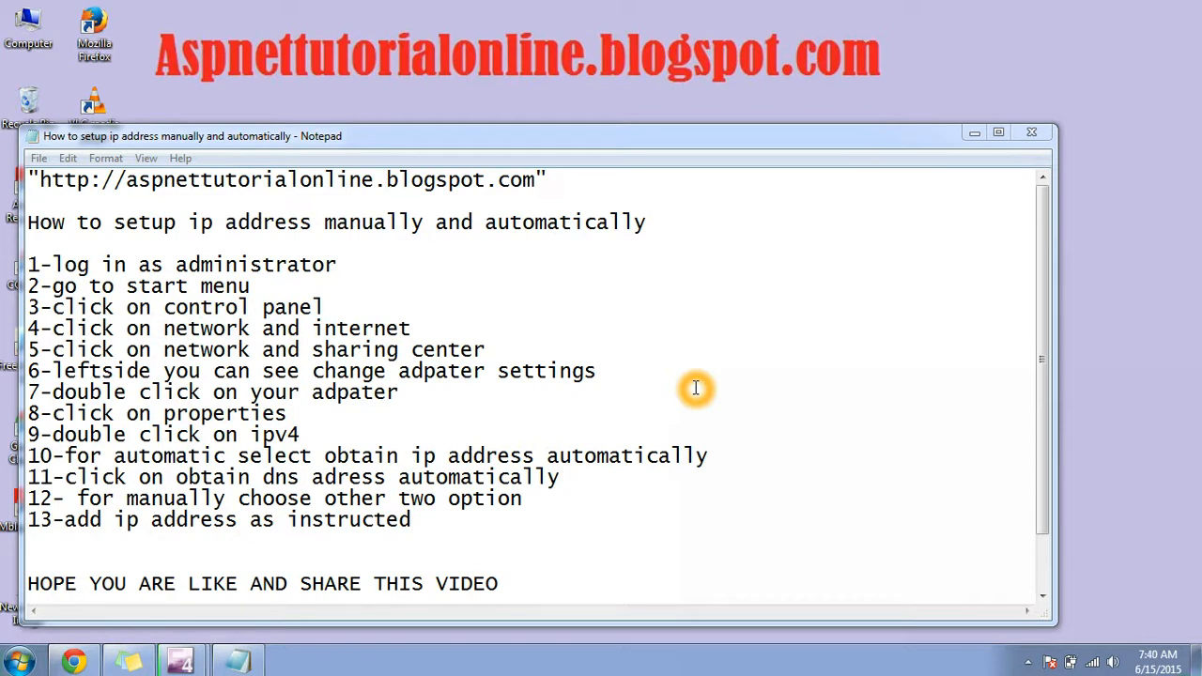
mouse_move(625, 337)
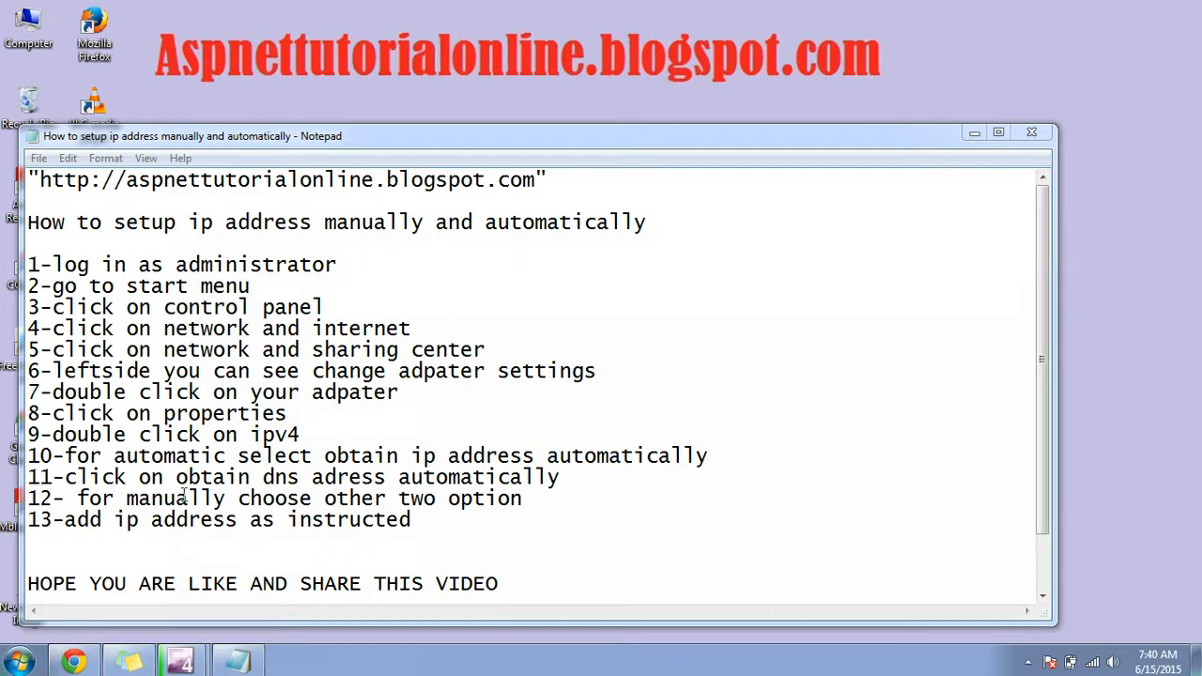
Go from Control Panel through Network and Internet to the Network and Sharing Center.
click(17, 661)
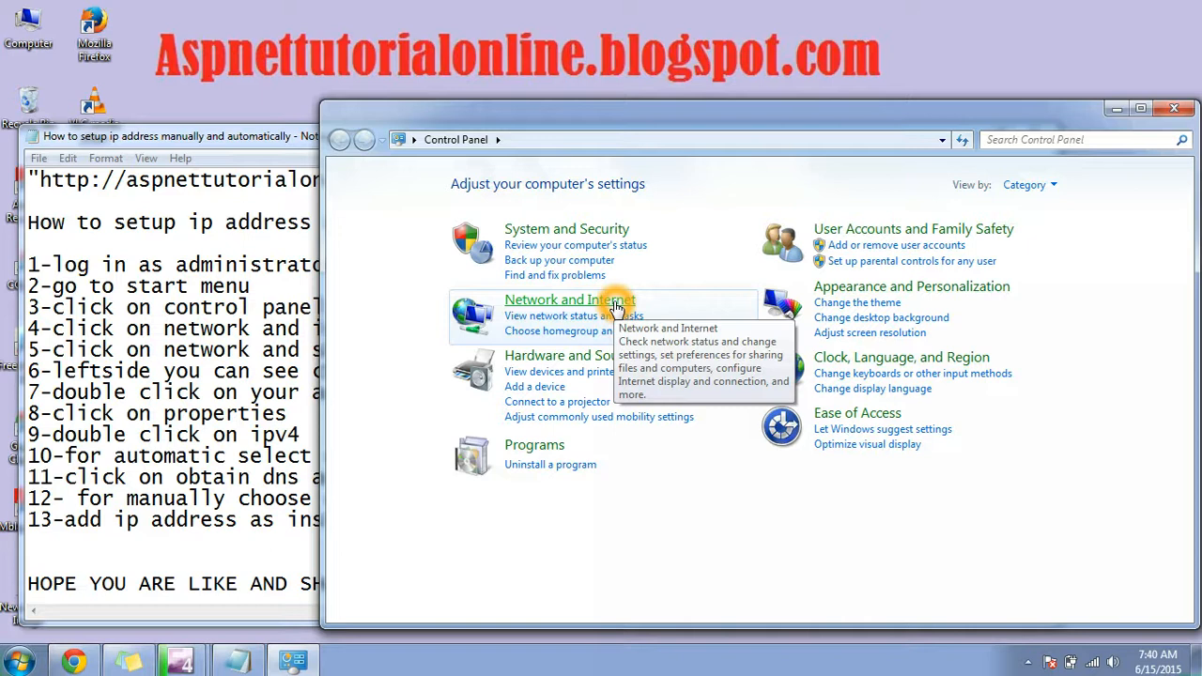
click(569, 300)
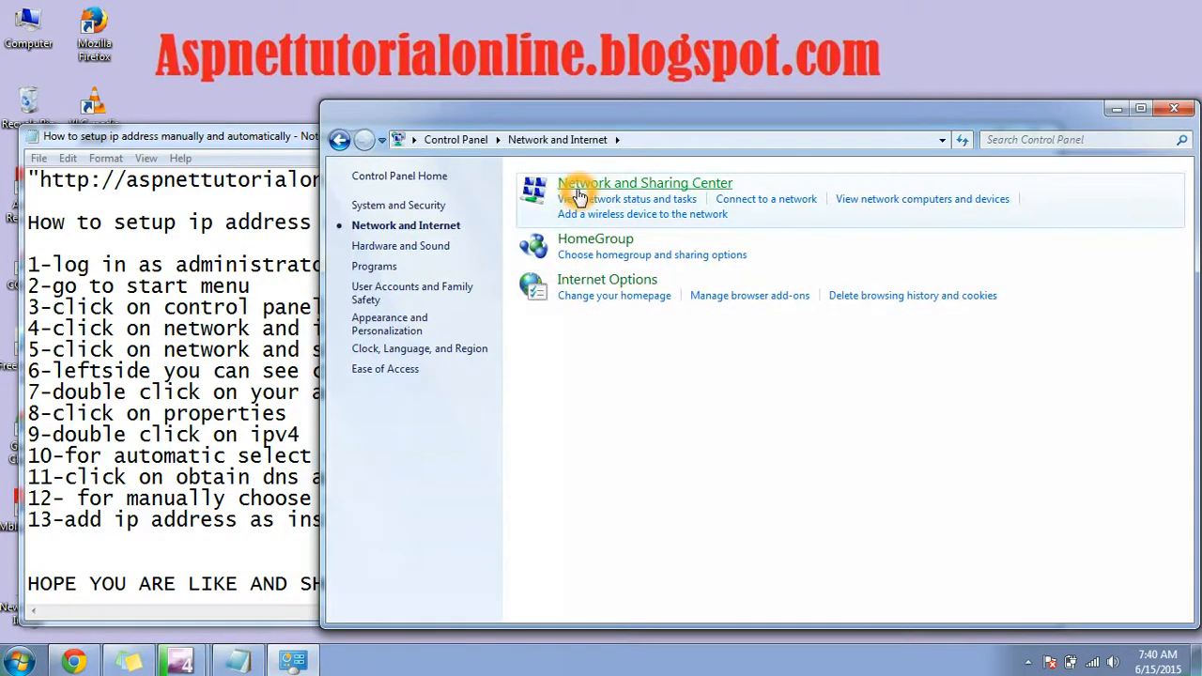
mouse_move(672, 192)
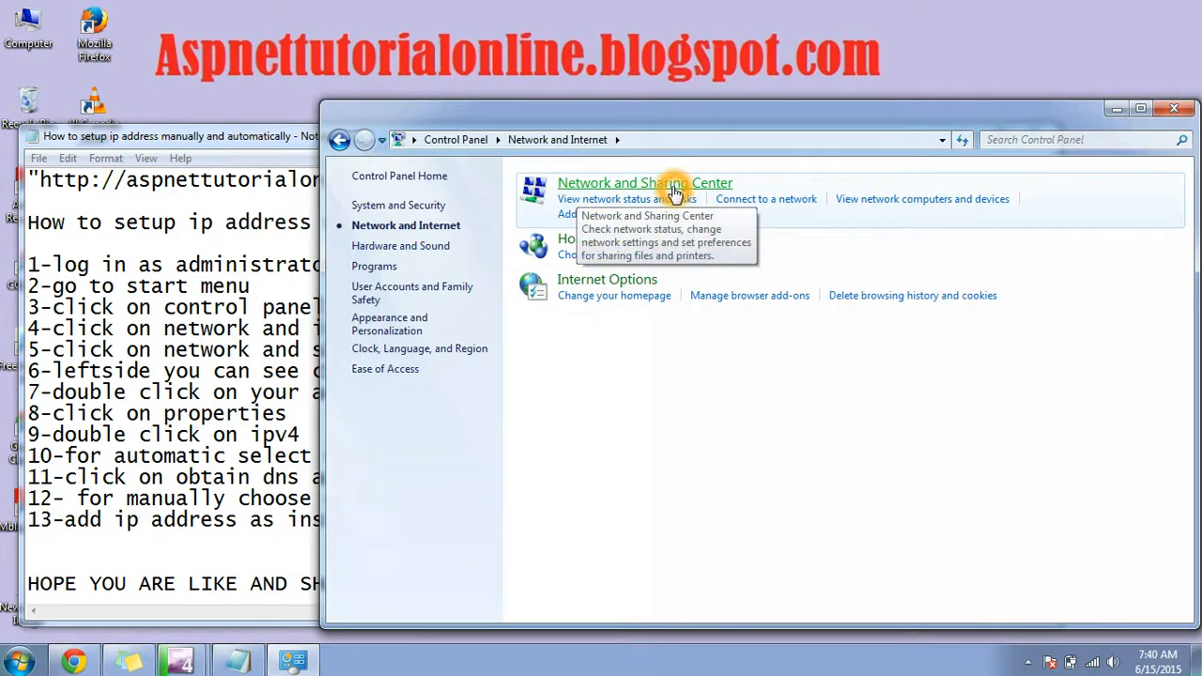
click(646, 182)
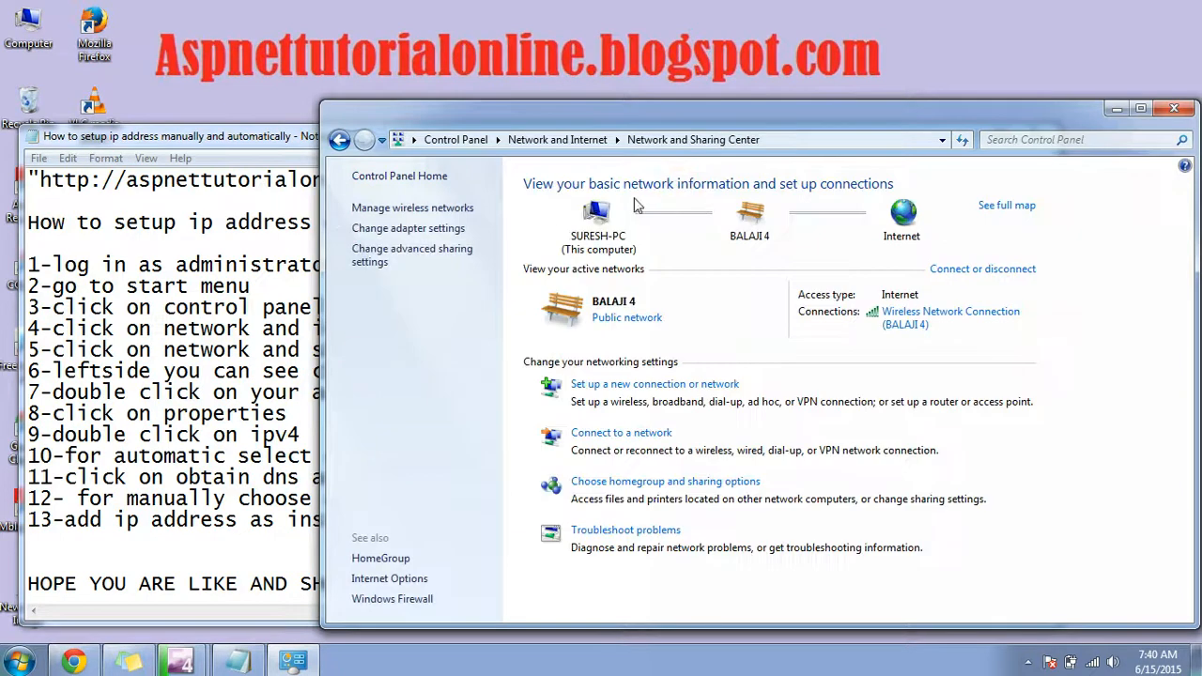
mouse_move(399, 184)
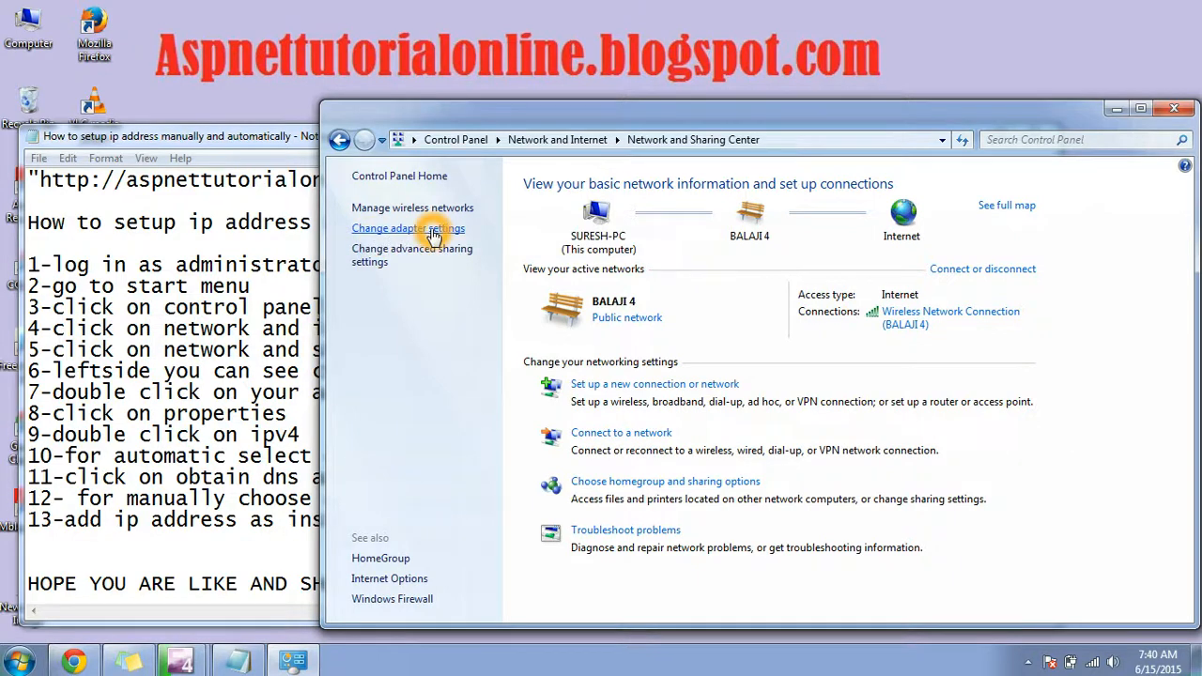
Show the Network Connections list and bring up, then dismiss, the Local Area Connection actions.
click(408, 229)
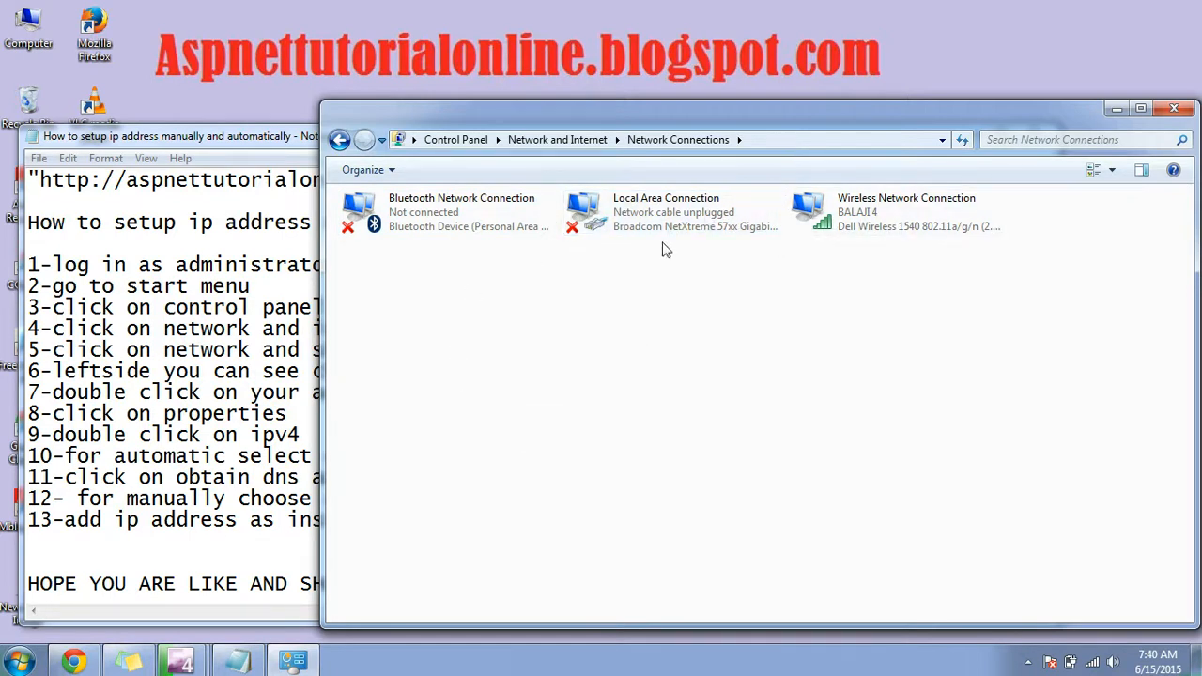
right_click(666, 211)
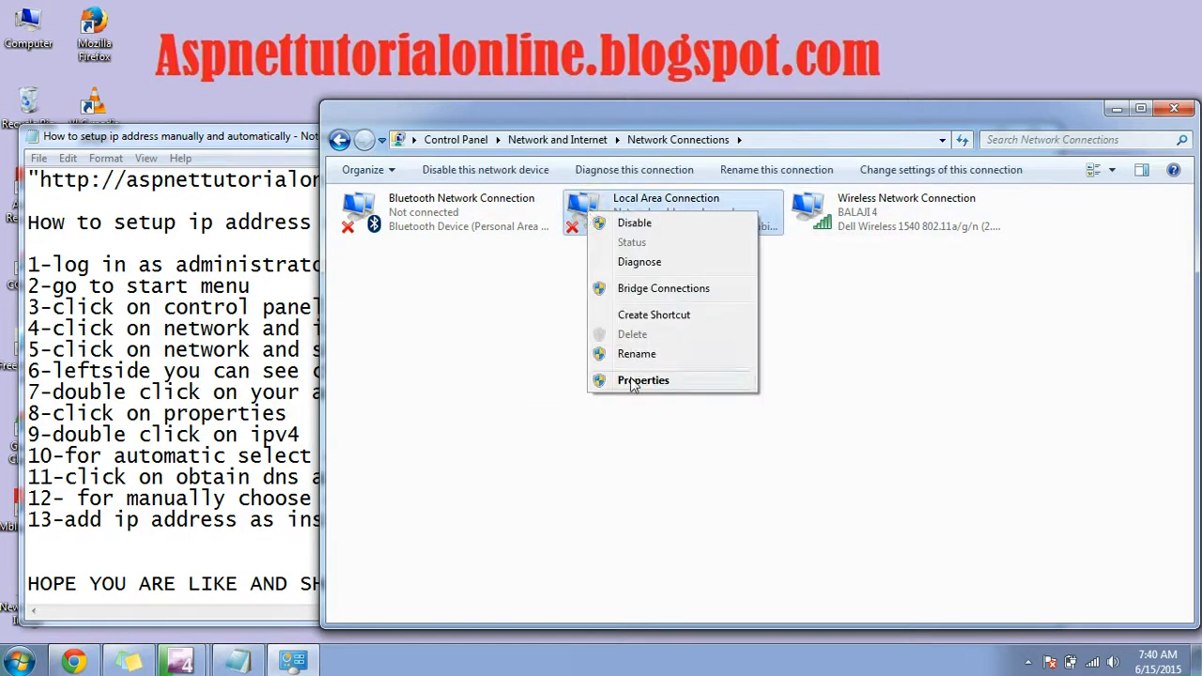
click(642, 380)
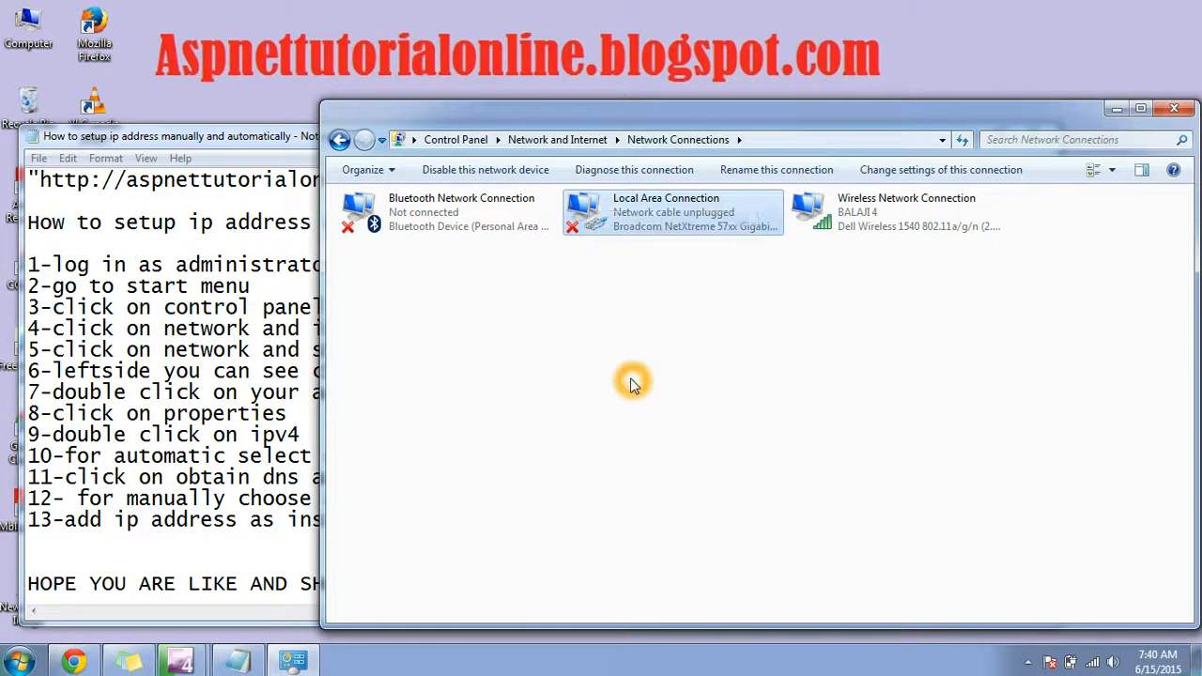
double_click(673, 210)
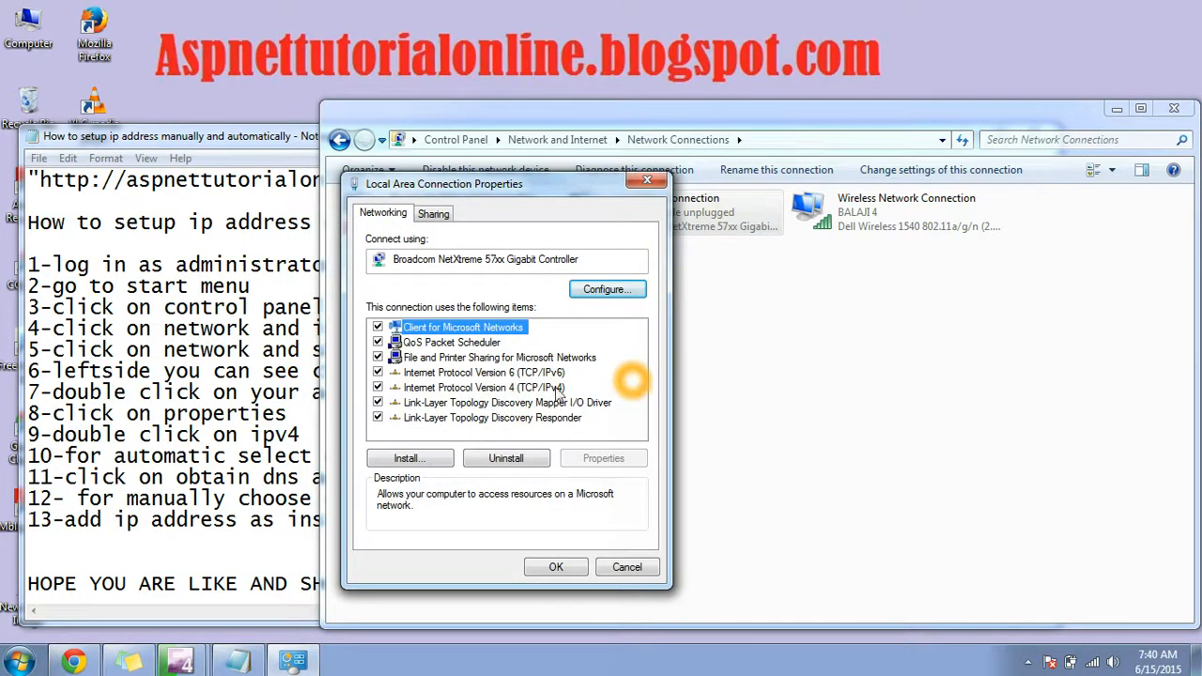
click(485, 386)
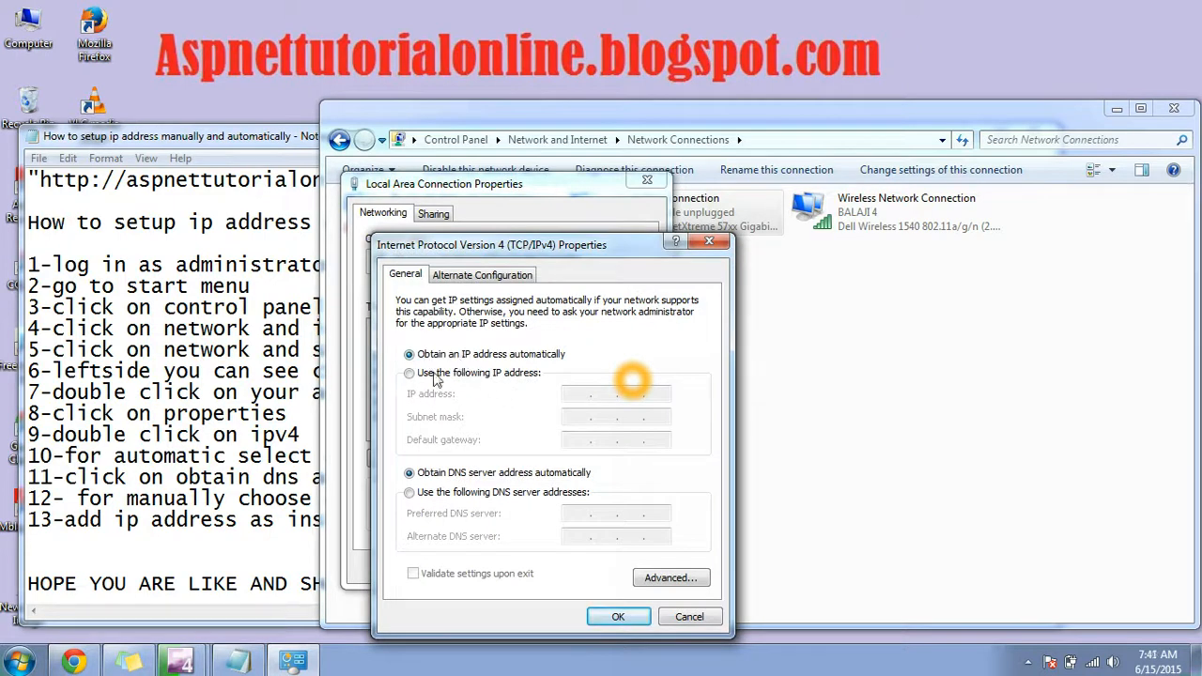
click(409, 492)
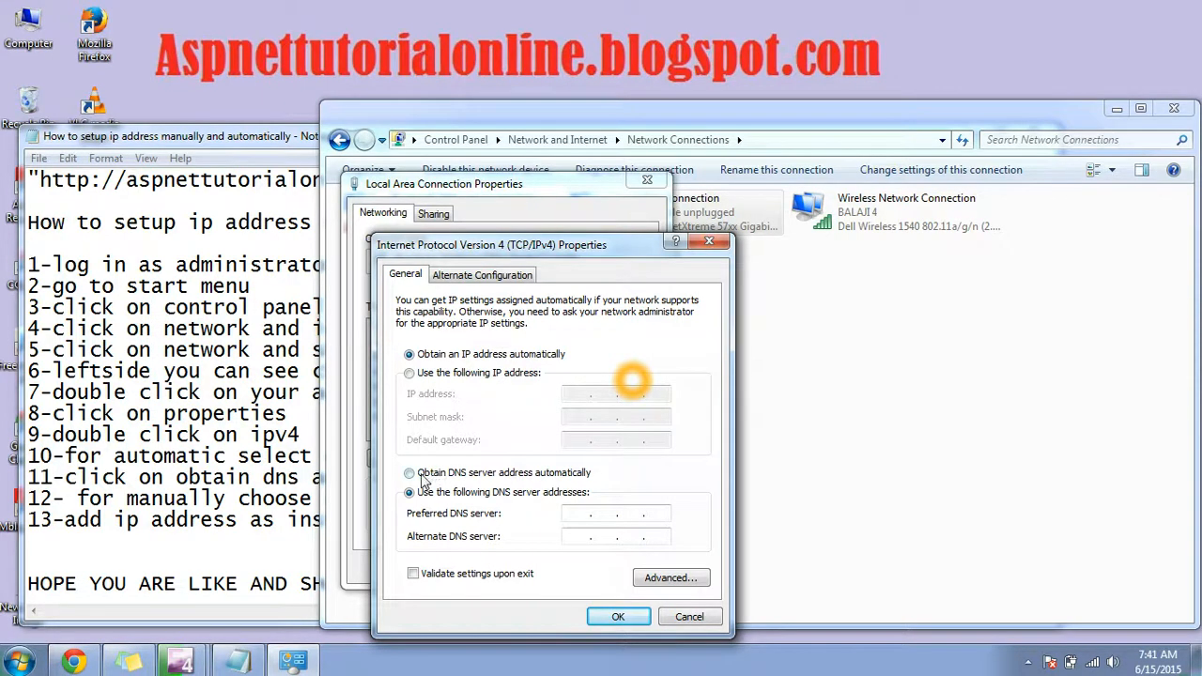
click(410, 473)
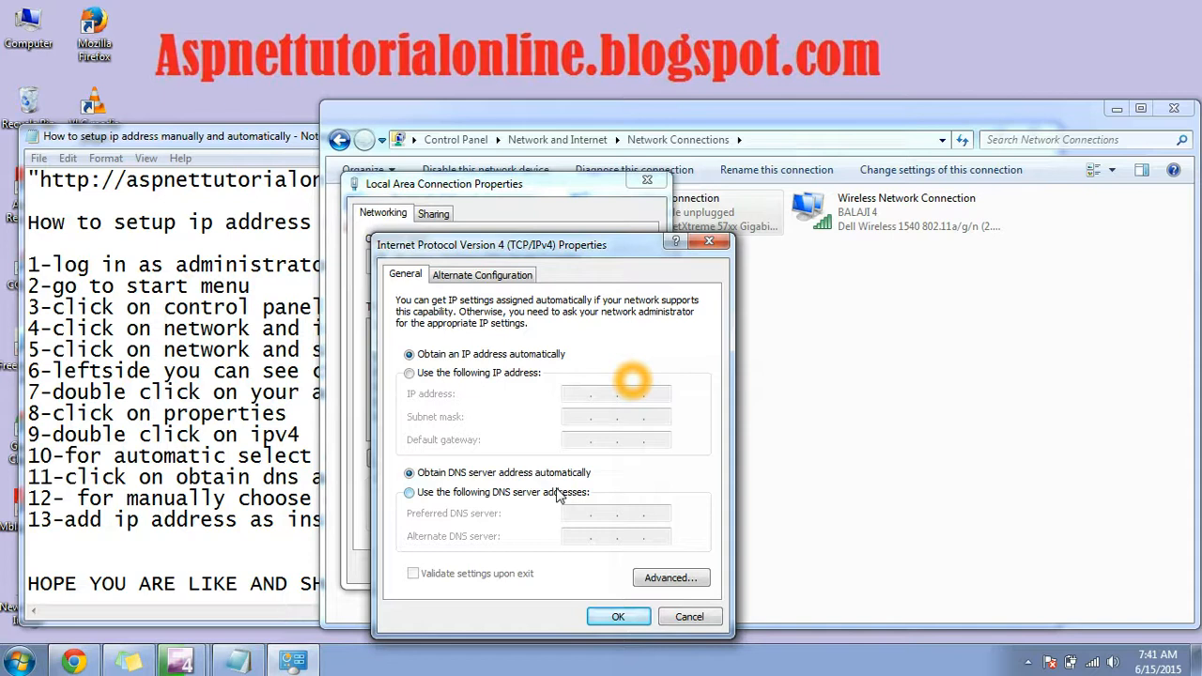
mouse_move(905, 383)
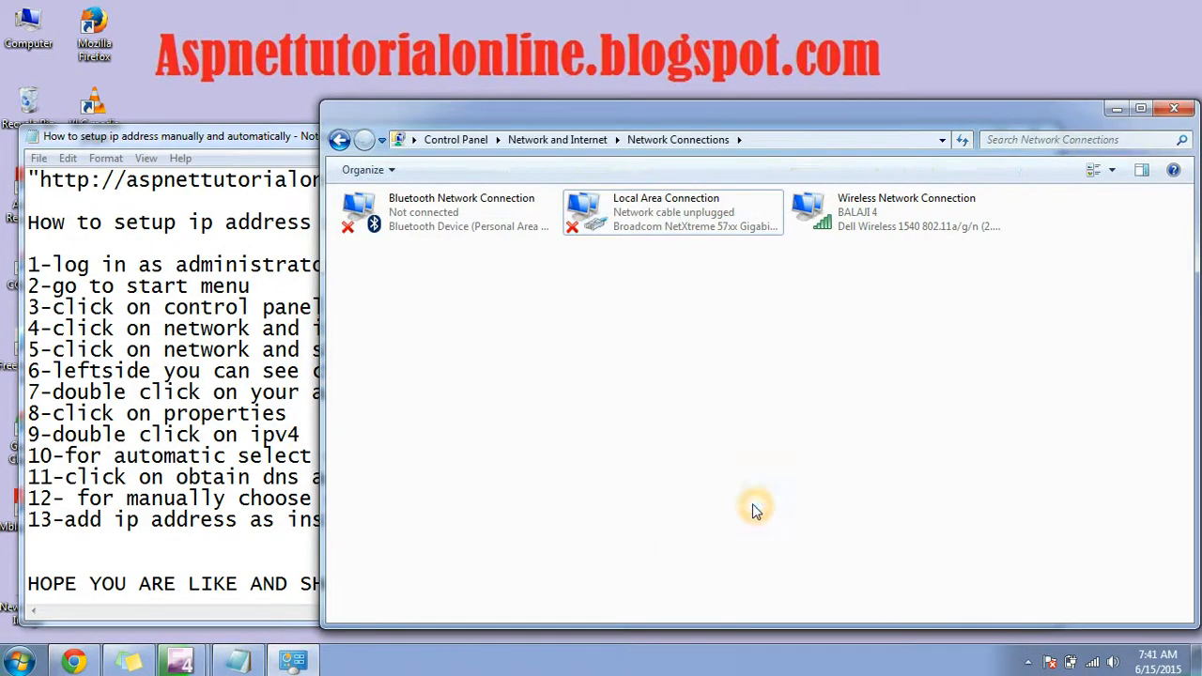
mouse_move(759, 511)
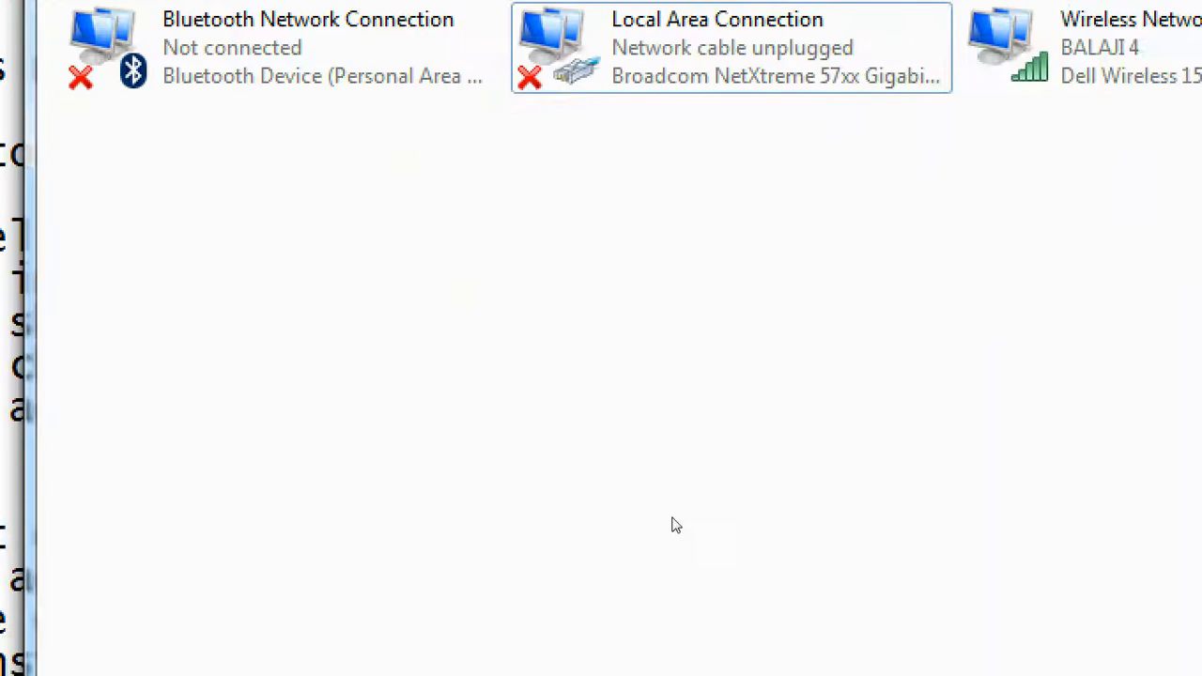
Open Local Area Connection properties, look at its IPv4 settings and return without changes.
right_click(718, 47)
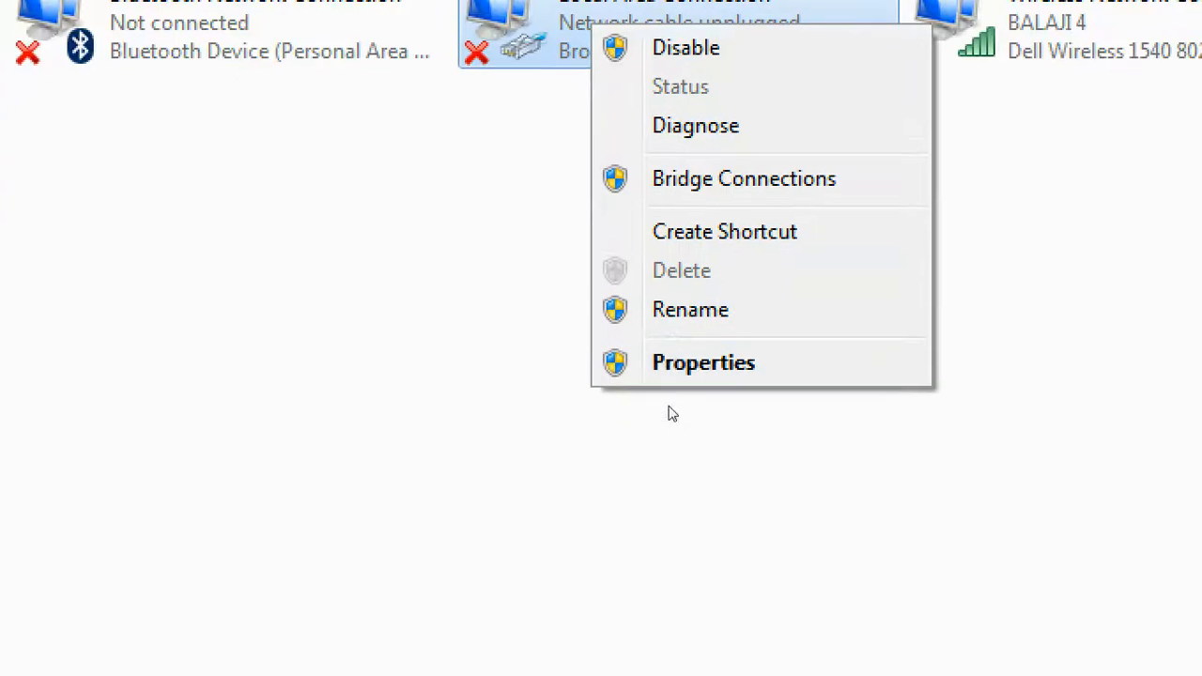
click(672, 413)
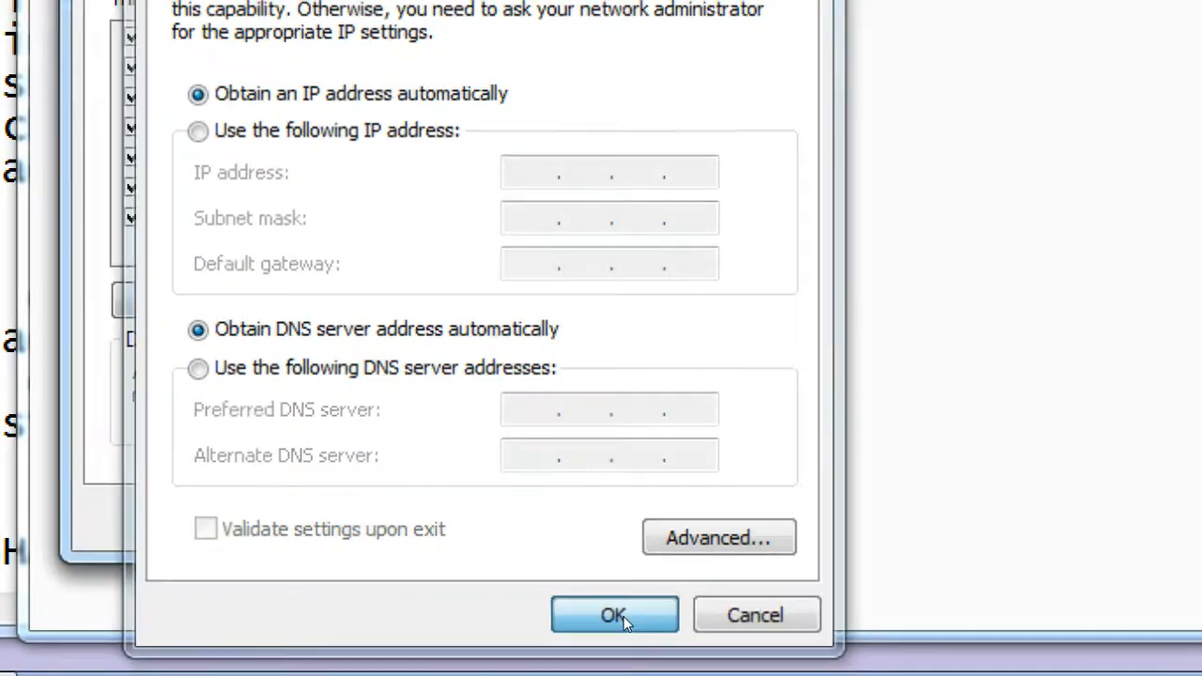
click(614, 614)
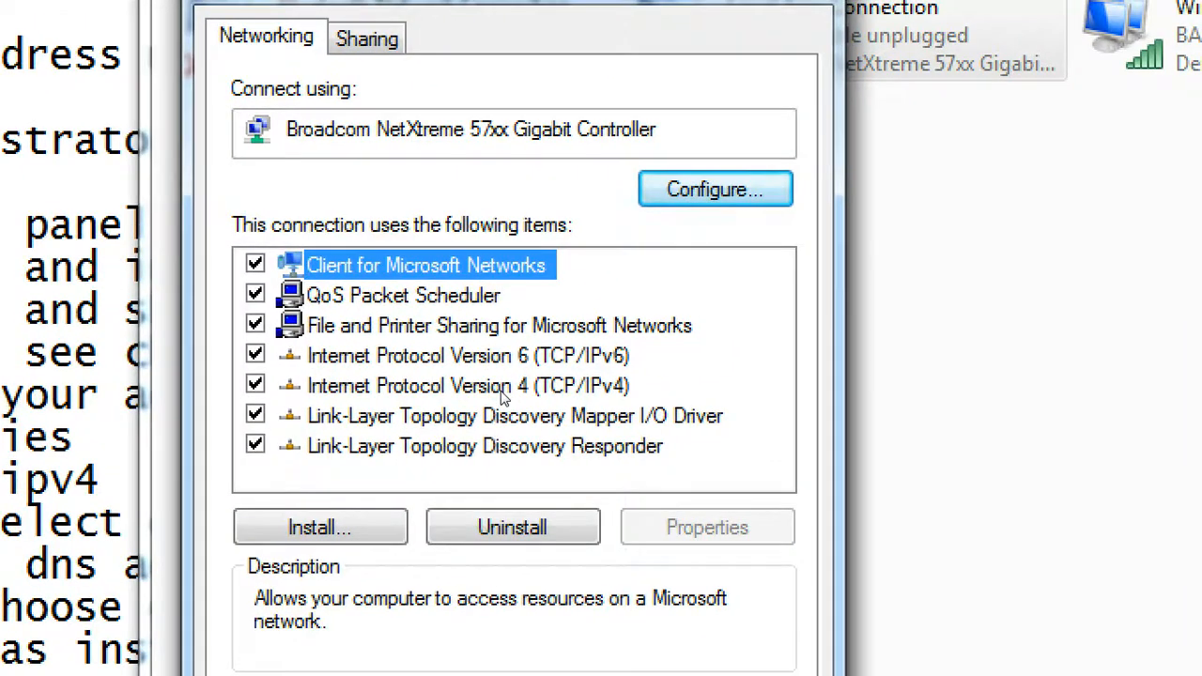
In the IPv4 settings, enter static IP address 192.168.10.1 with subnet mask 255.255.255.0.
click(466, 385)
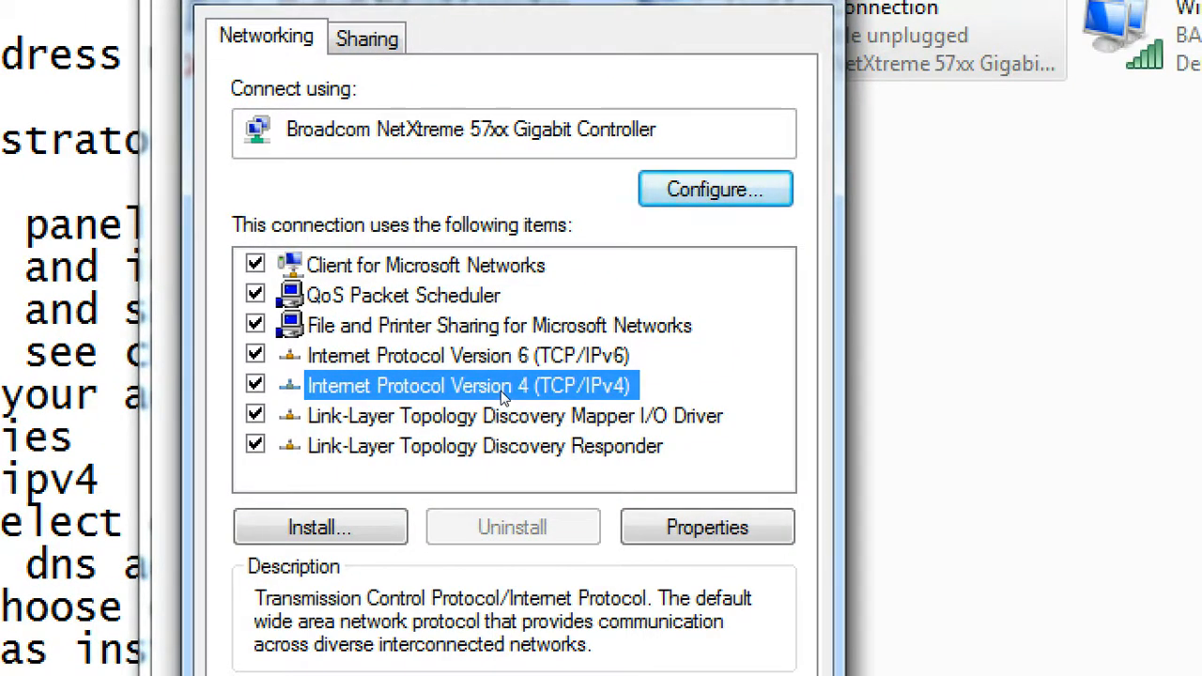
click(706, 526)
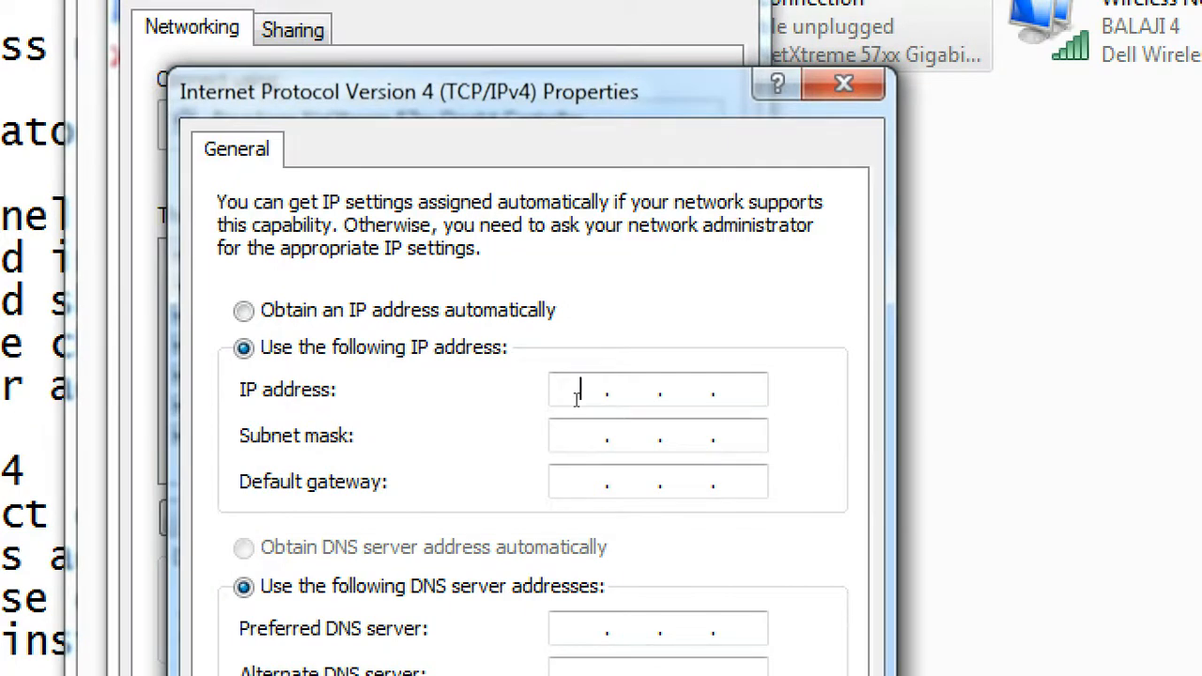
text(192)
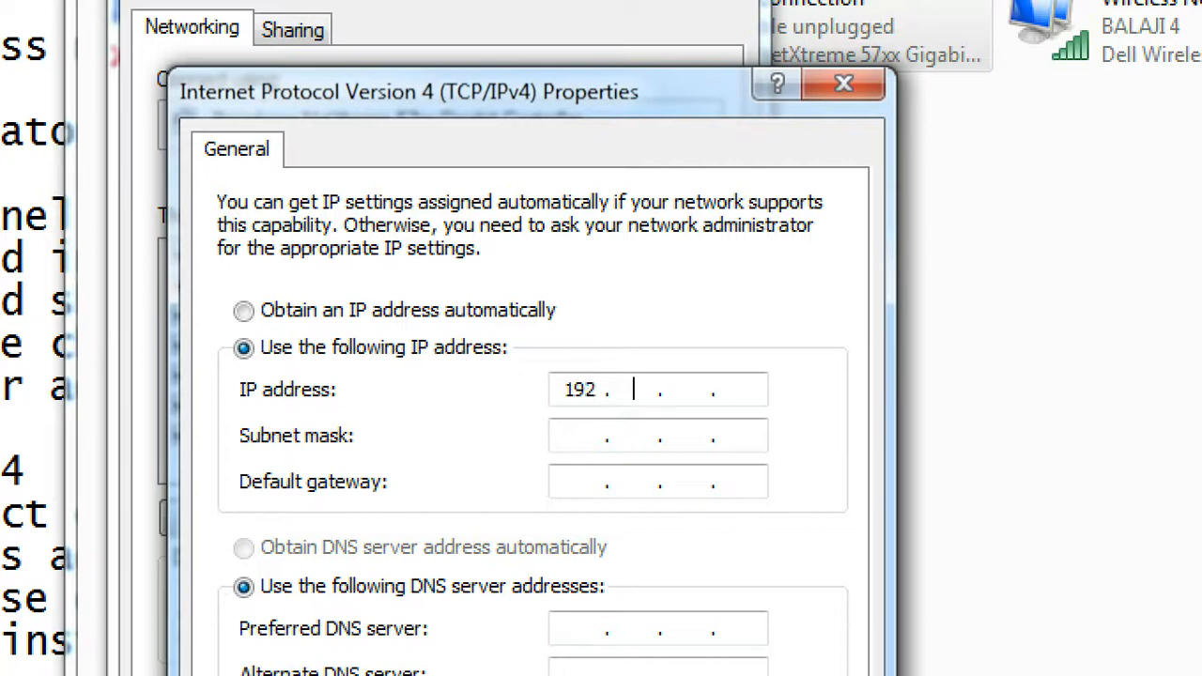
text(1)
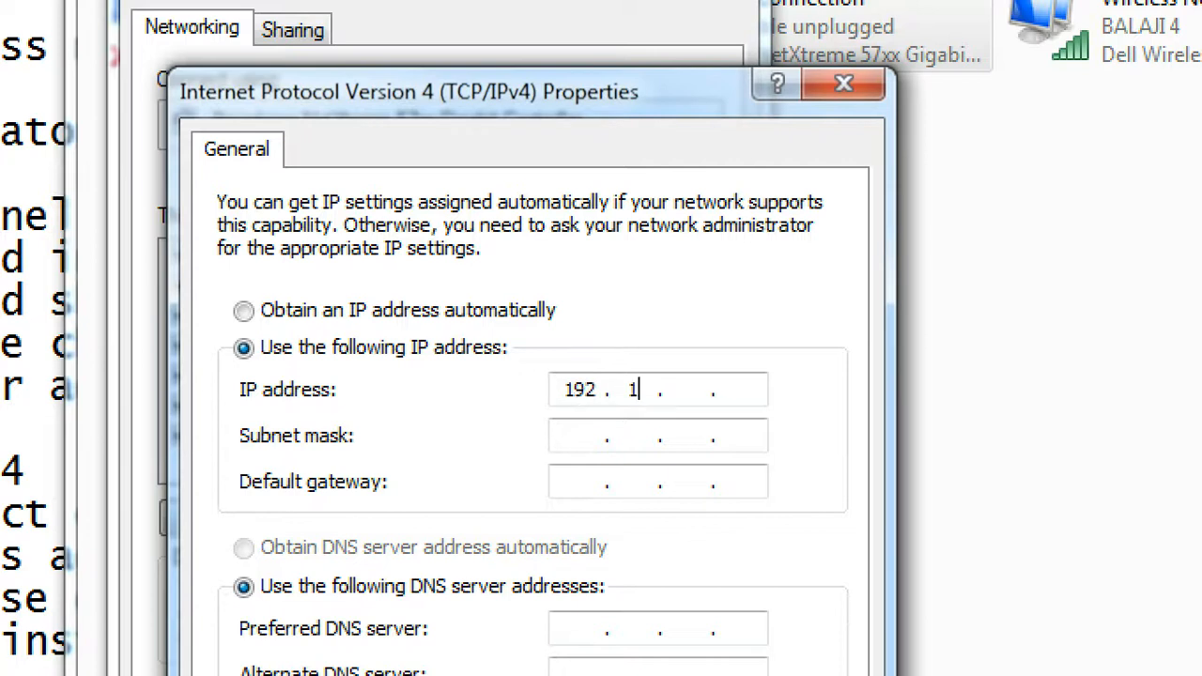
text(68)
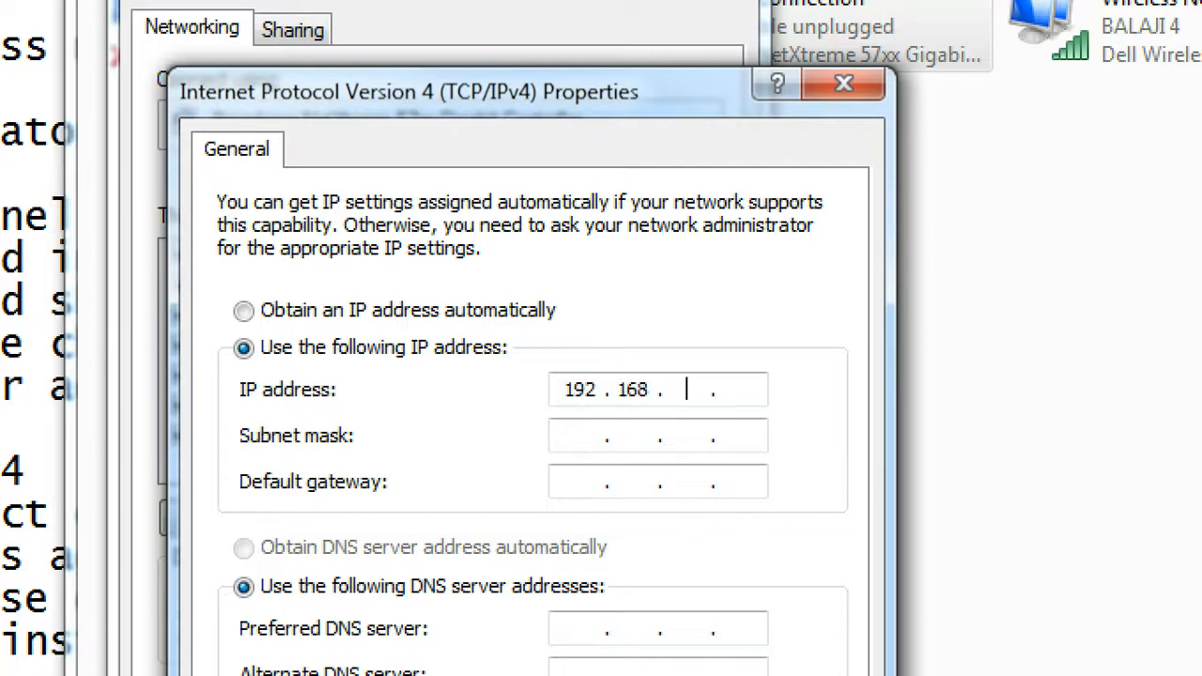
text(10.1)
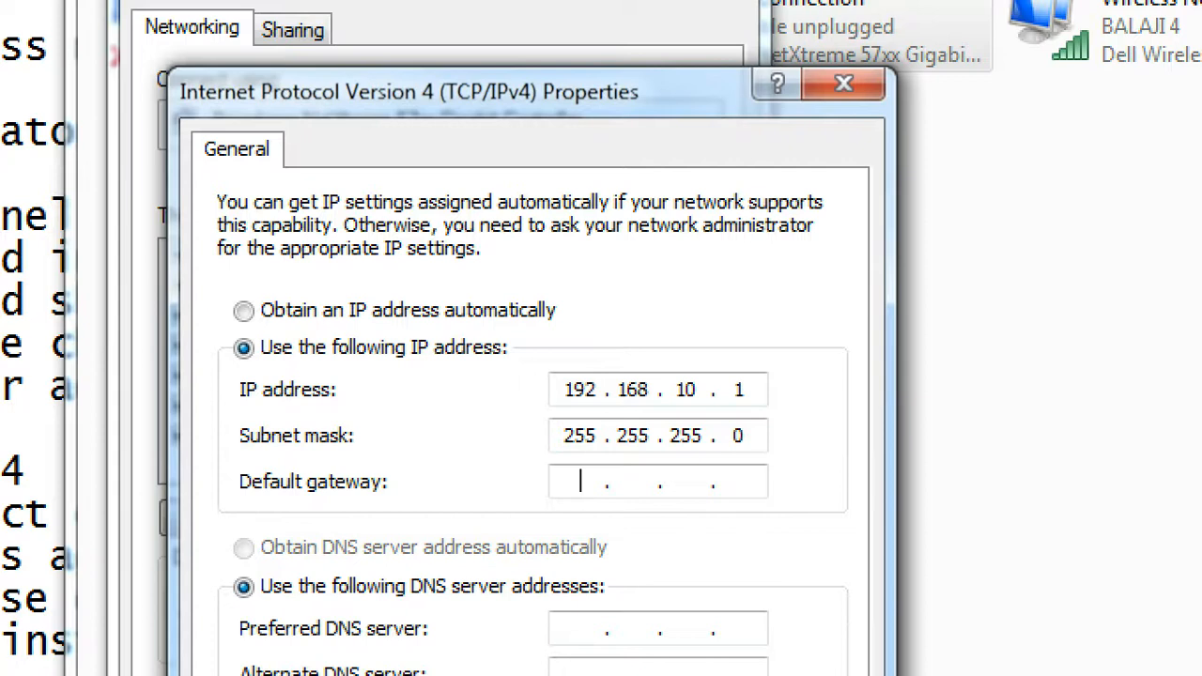
Enter default gateway 192.168.10.2 and preferred DNS server 8.8.8.8.
text(192.1)
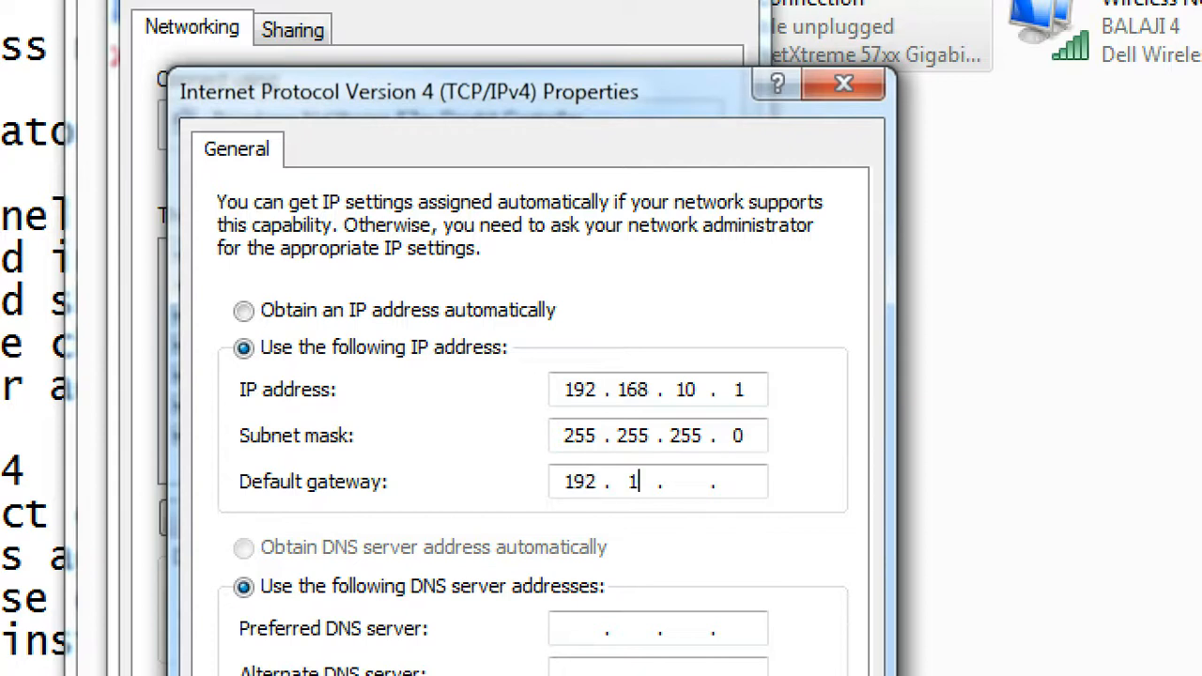
text(68)
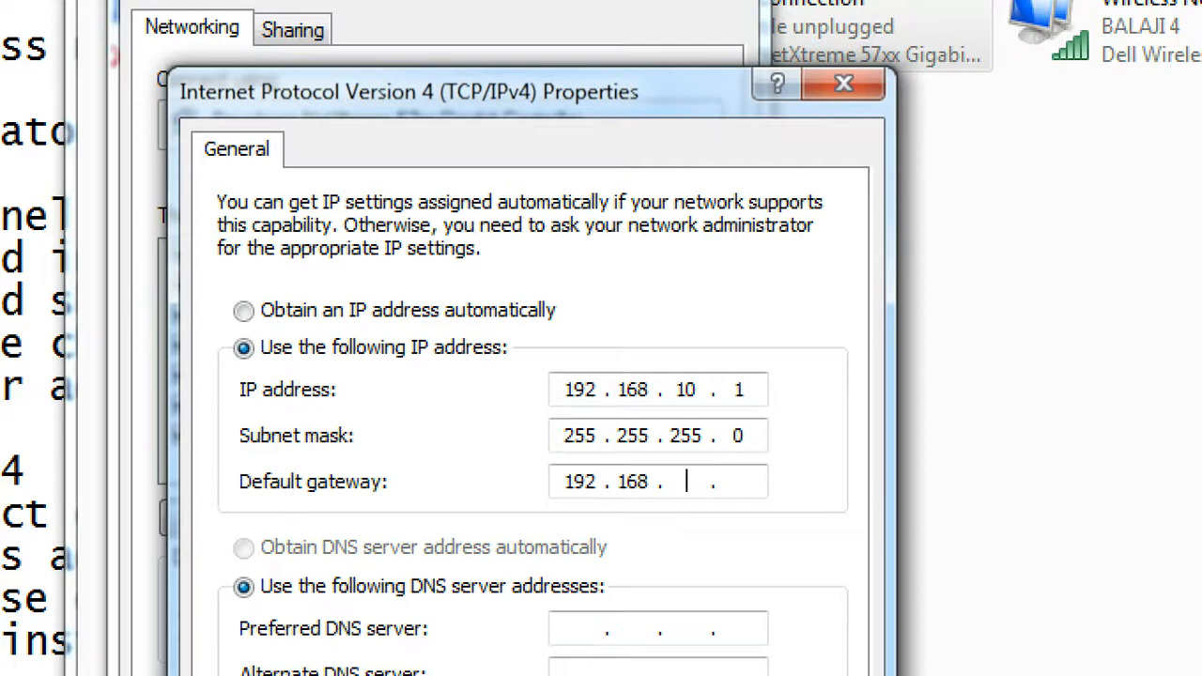
text(10)
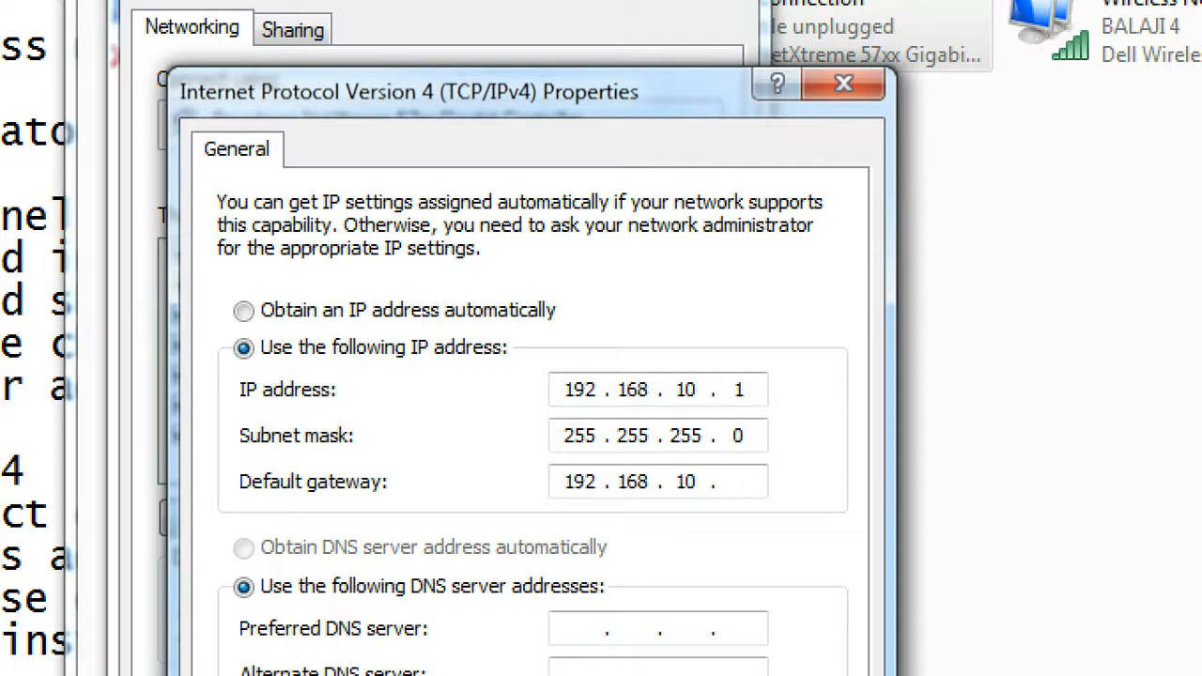
text(2)
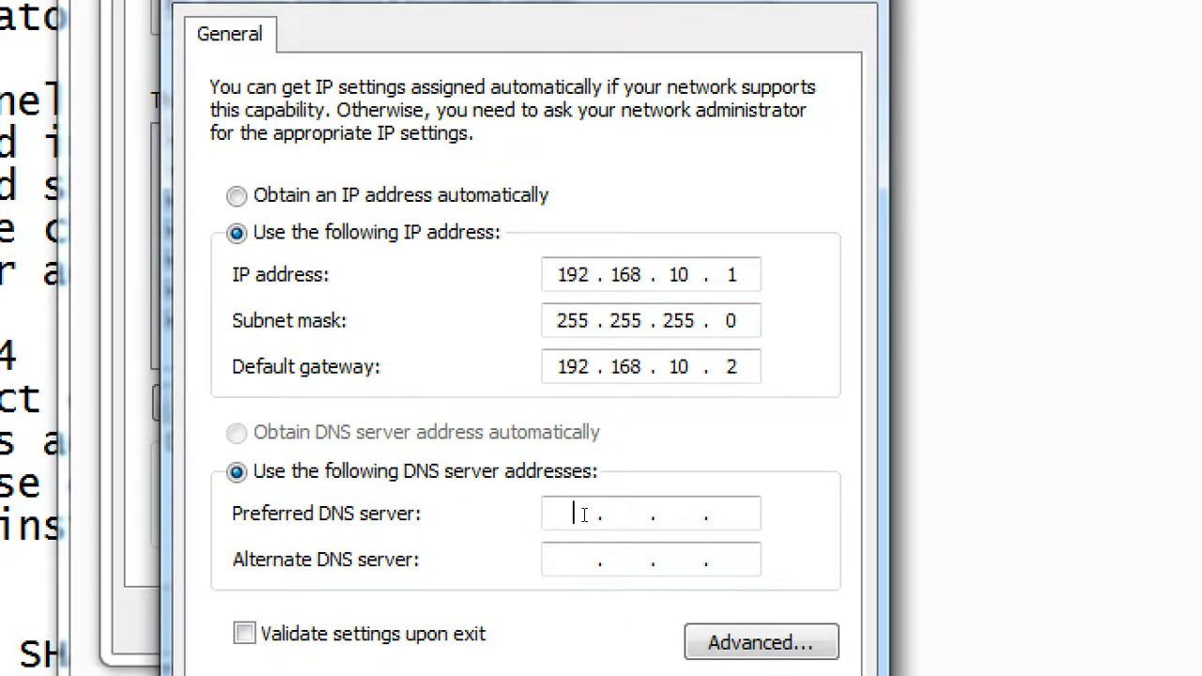
text(8 . . .)
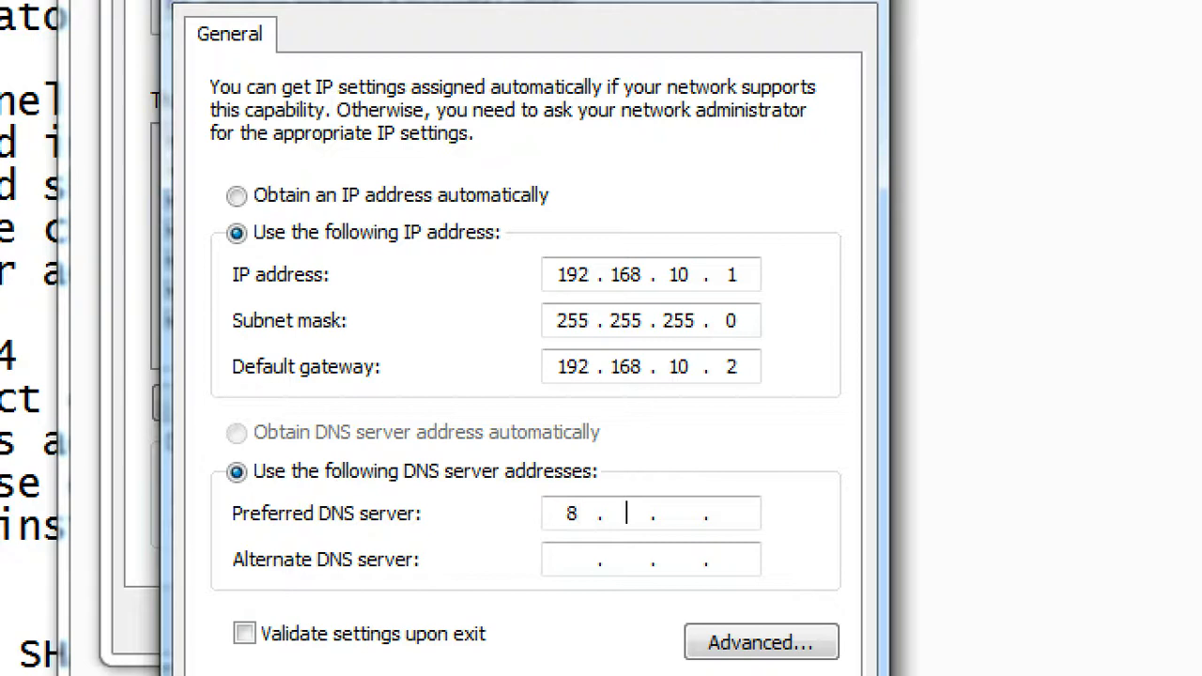
text(8.8.8)
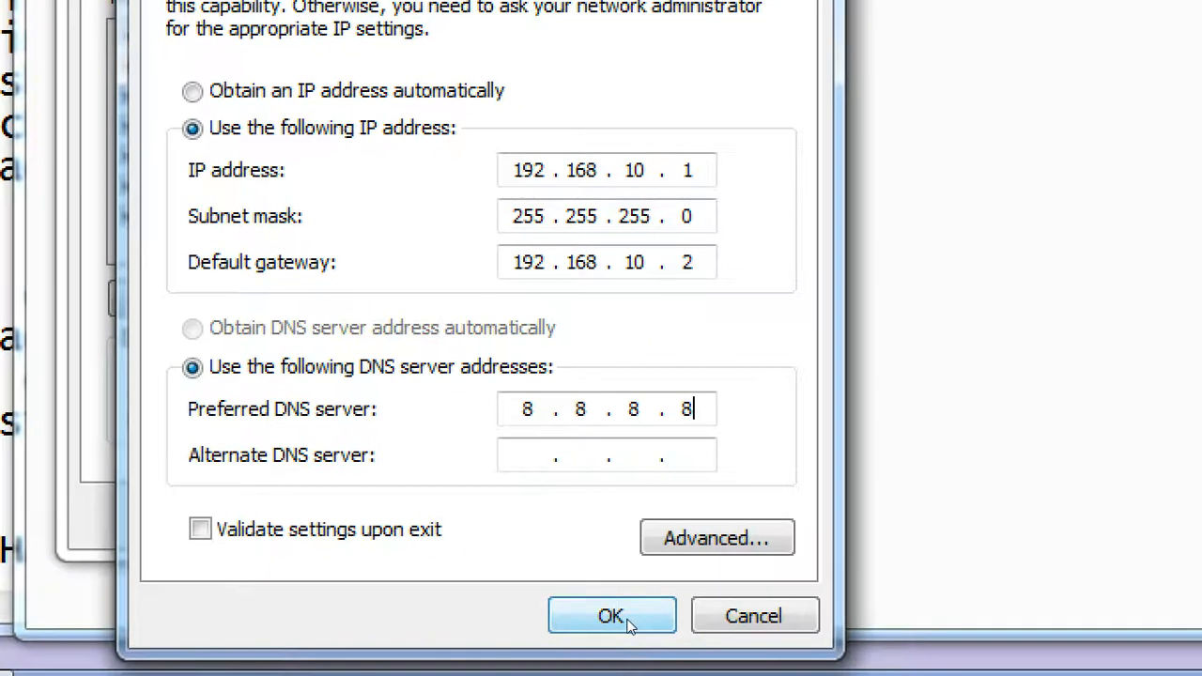
Save the static IPv4 settings, close the connection properties after a check, and return to the Notepad notes.
click(612, 616)
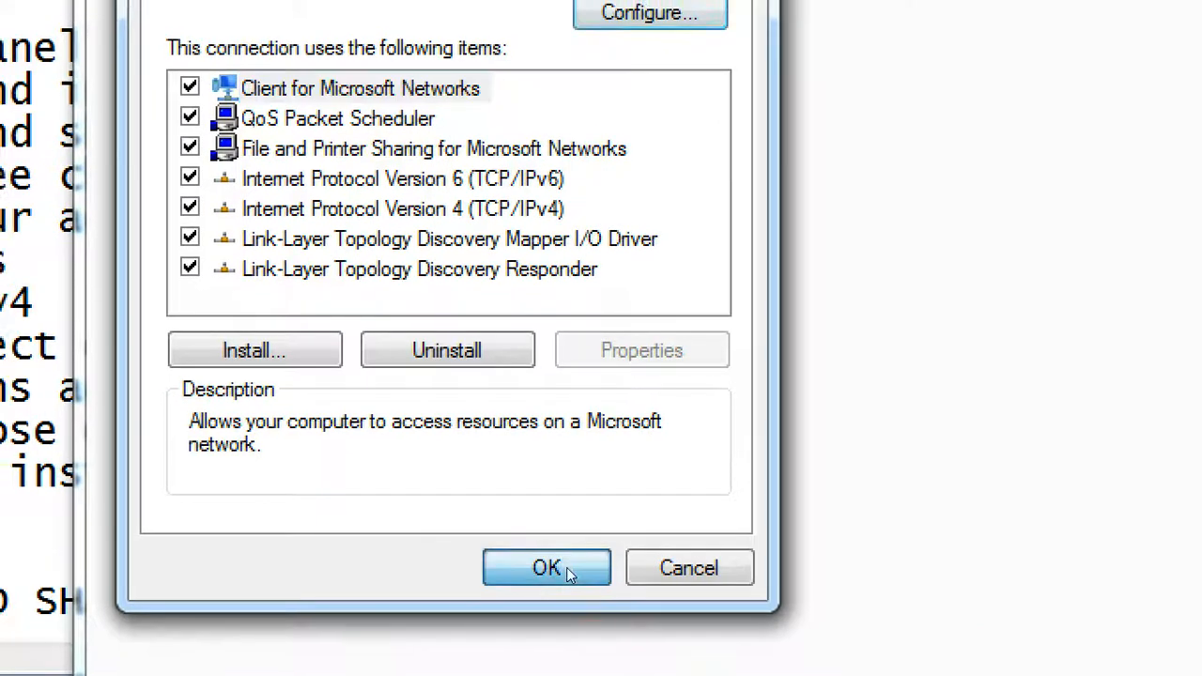
click(546, 568)
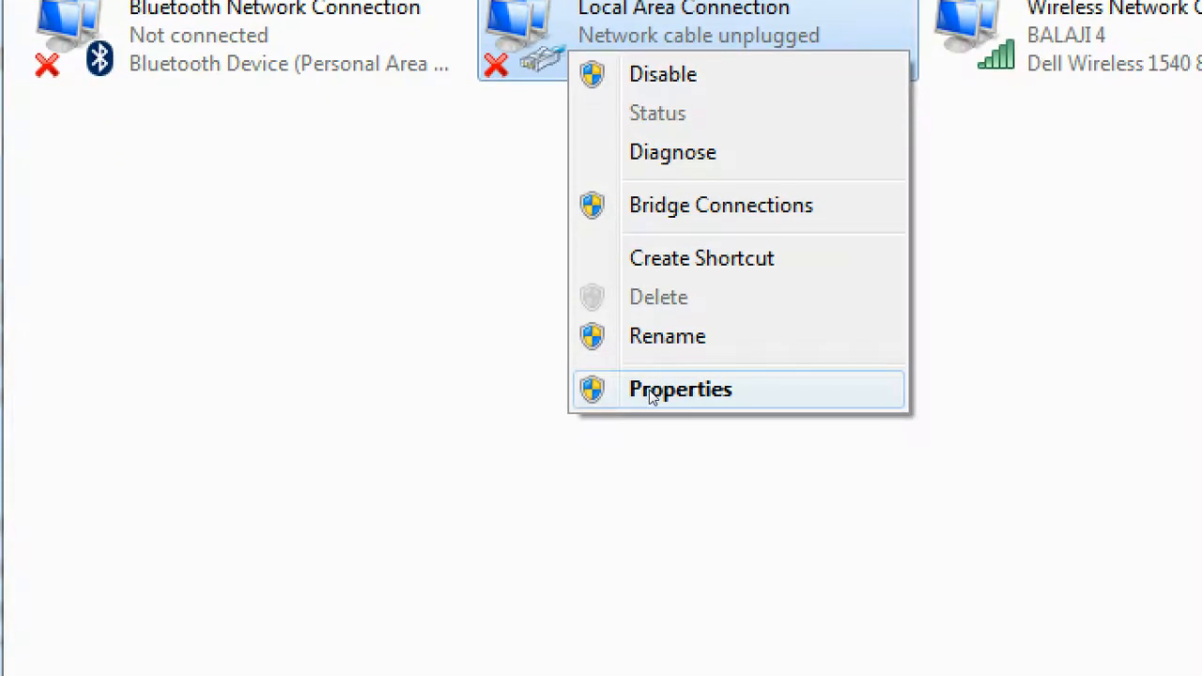
click(680, 389)
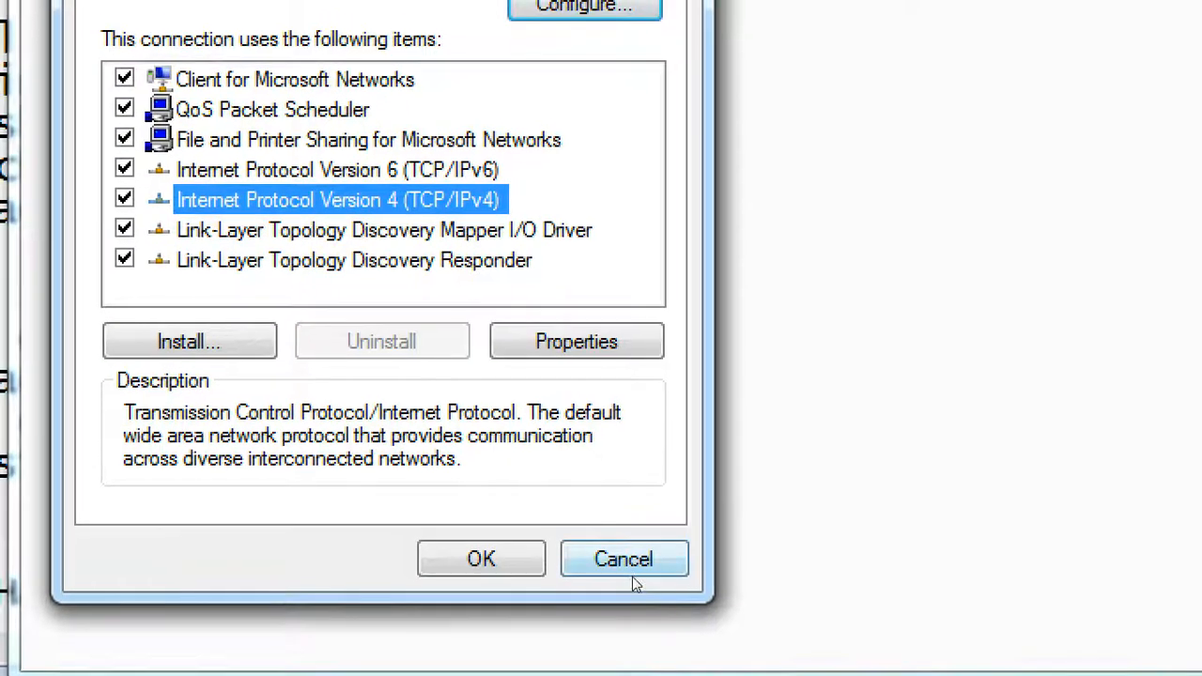
click(624, 560)
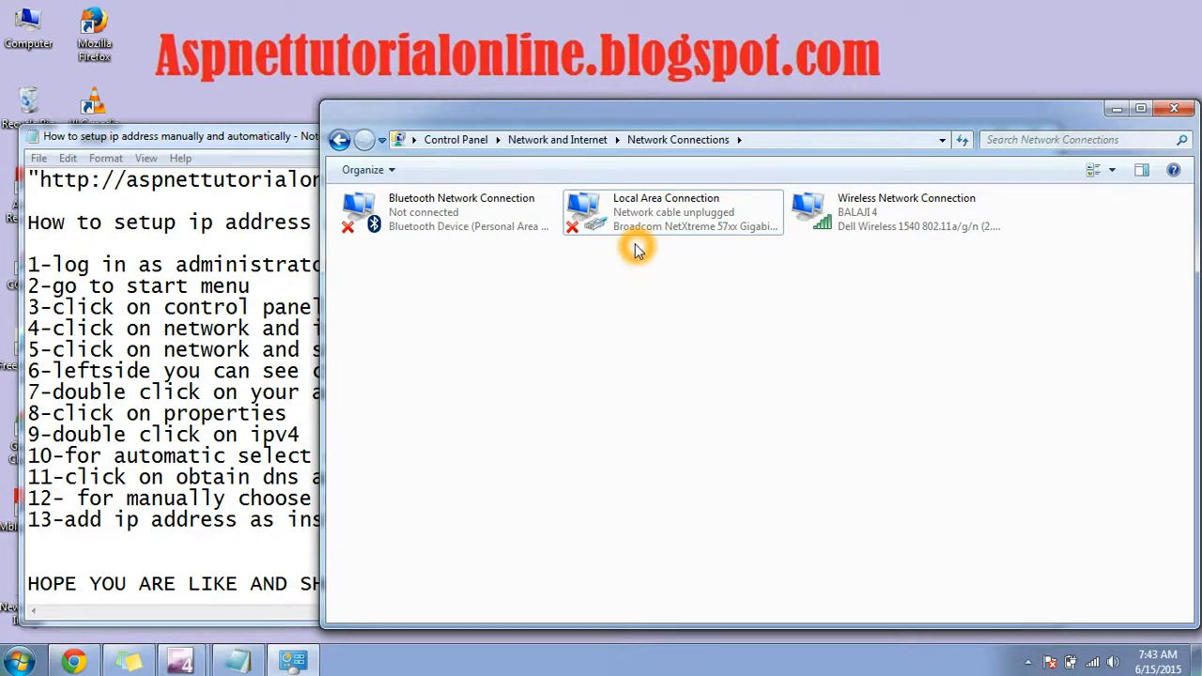
mouse_move(646, 218)
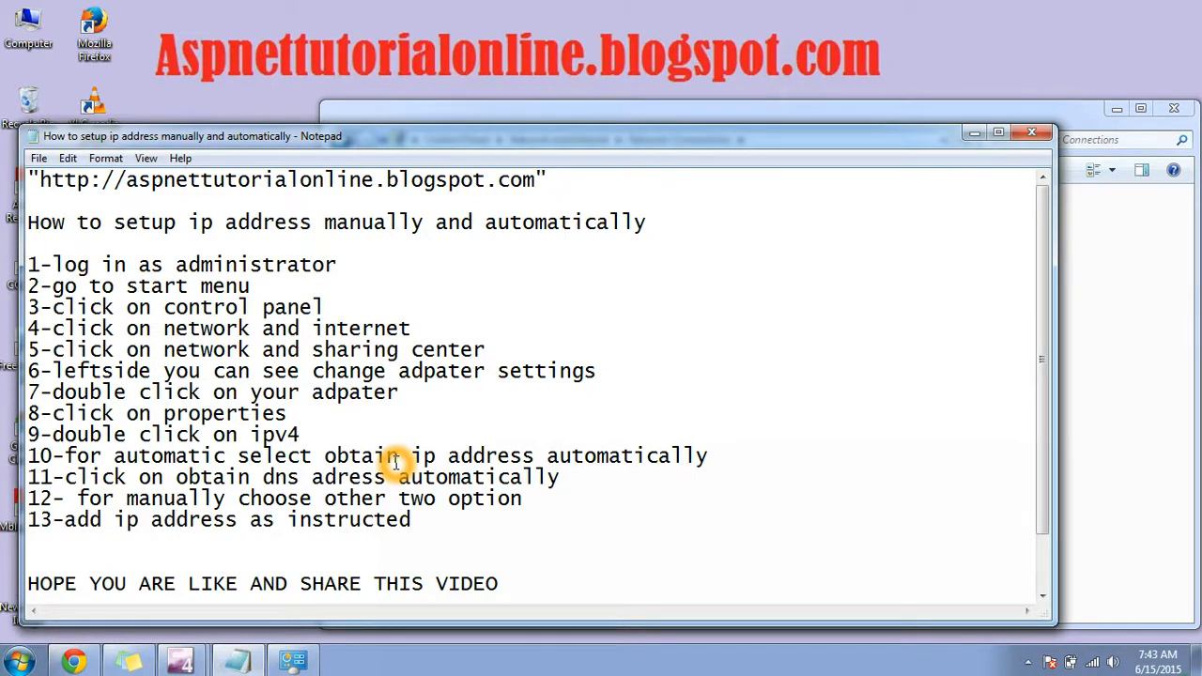
scroll(down, 3)
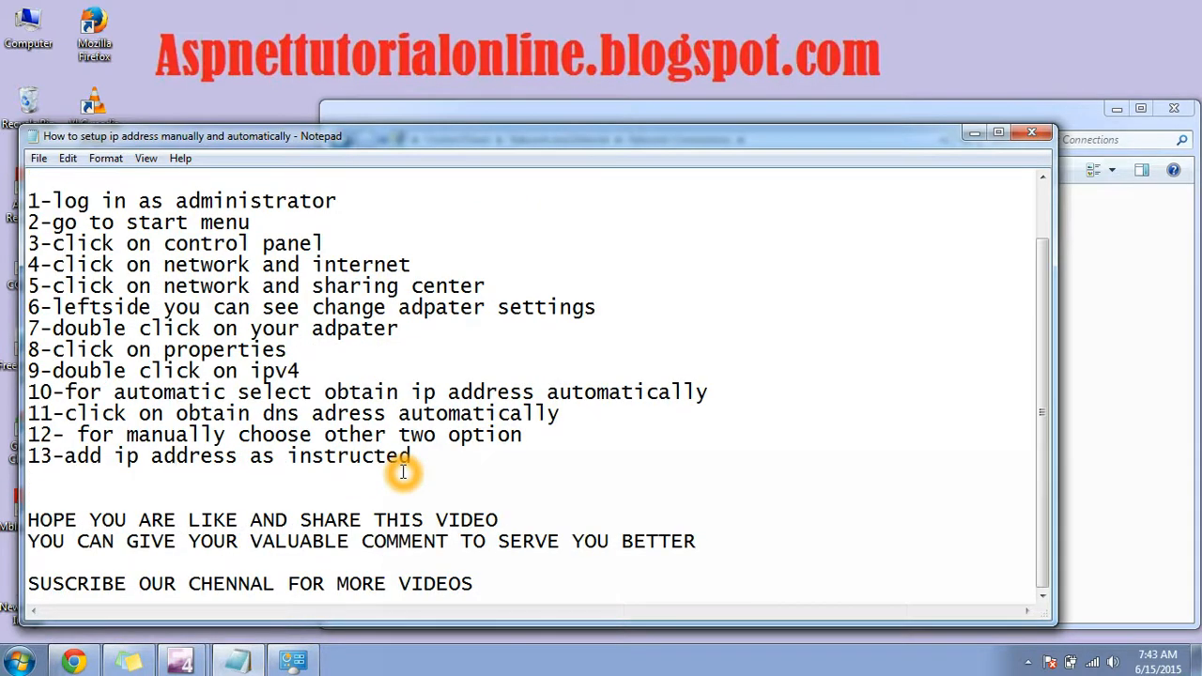